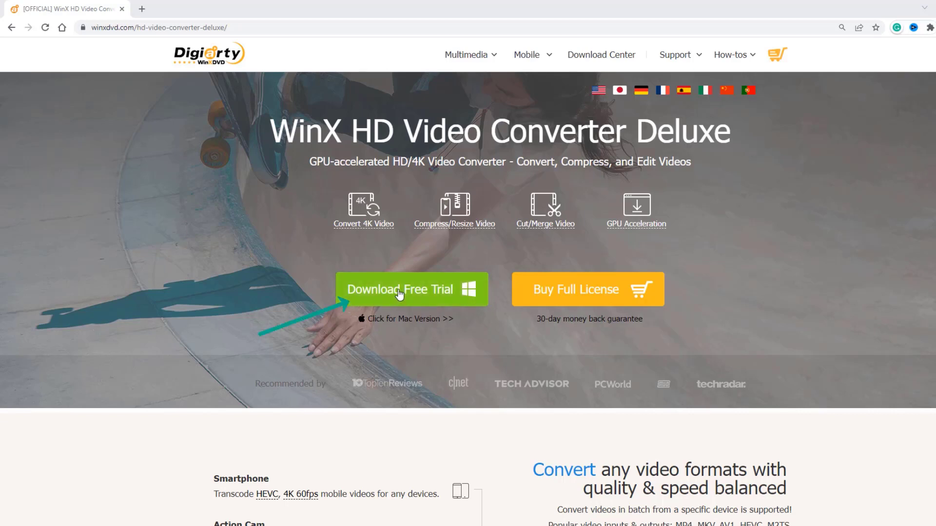
Download the WinX HD Video Converter Deluxe trial and install it in English
click(400, 290)
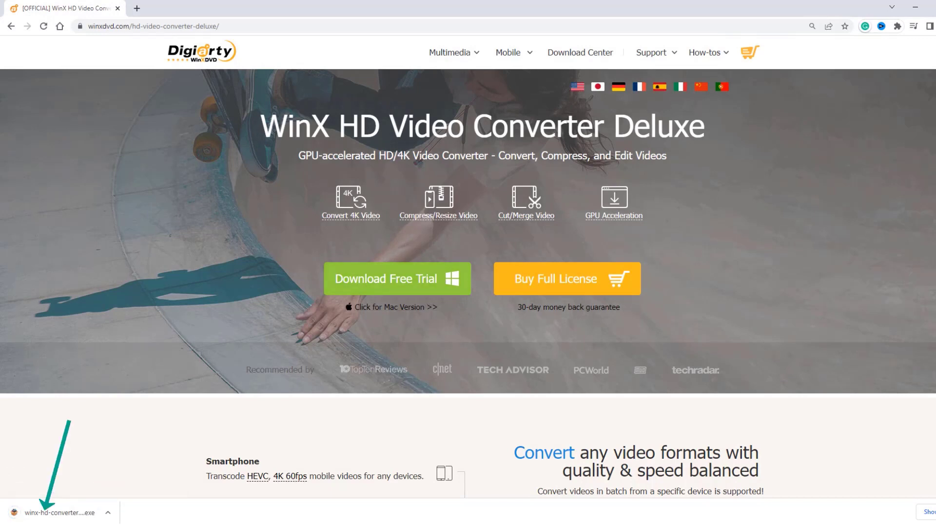
click(60, 513)
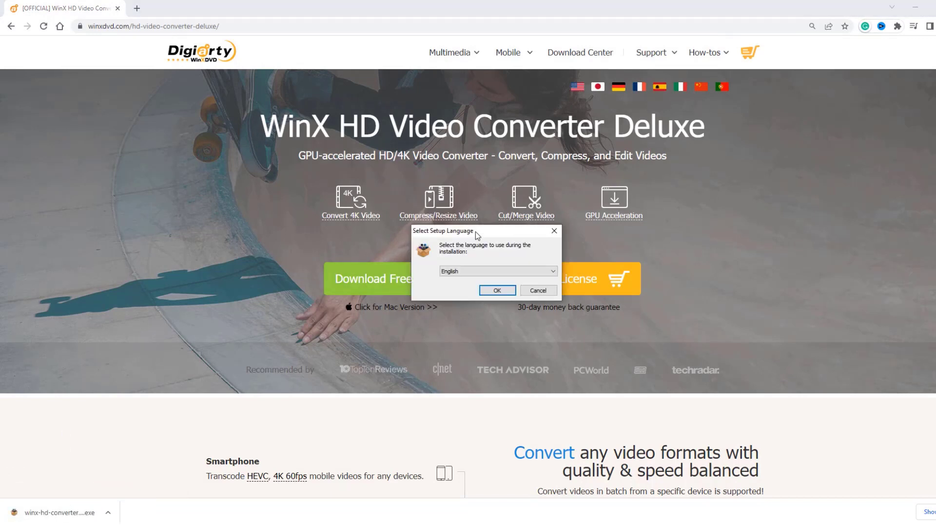
click(497, 290)
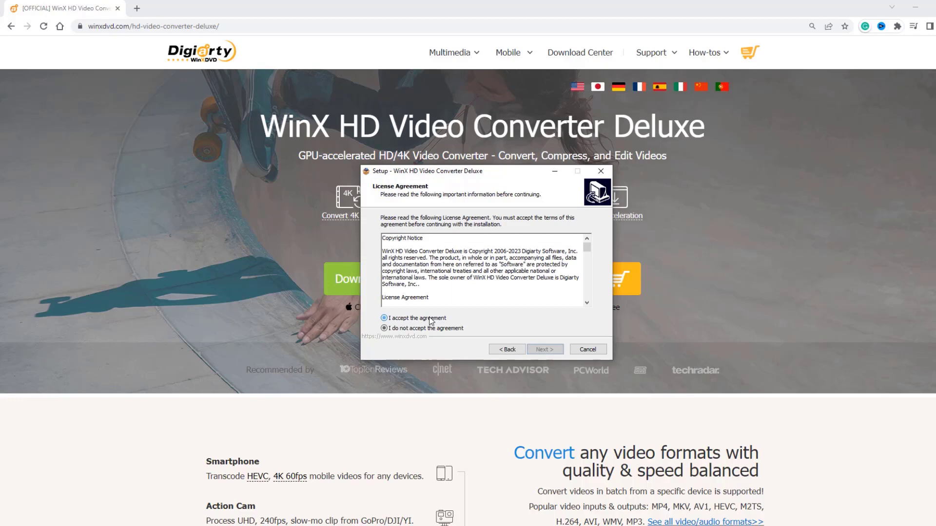
click(544, 349)
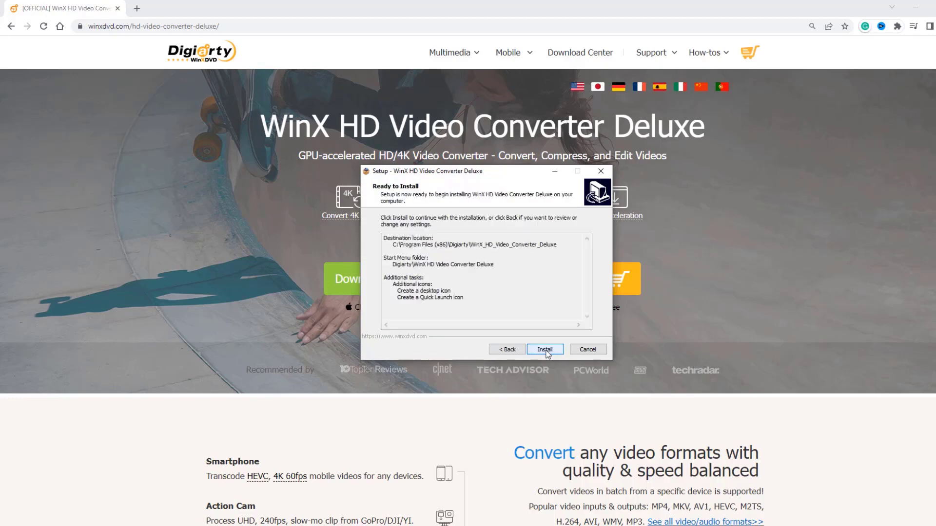
click(544, 349)
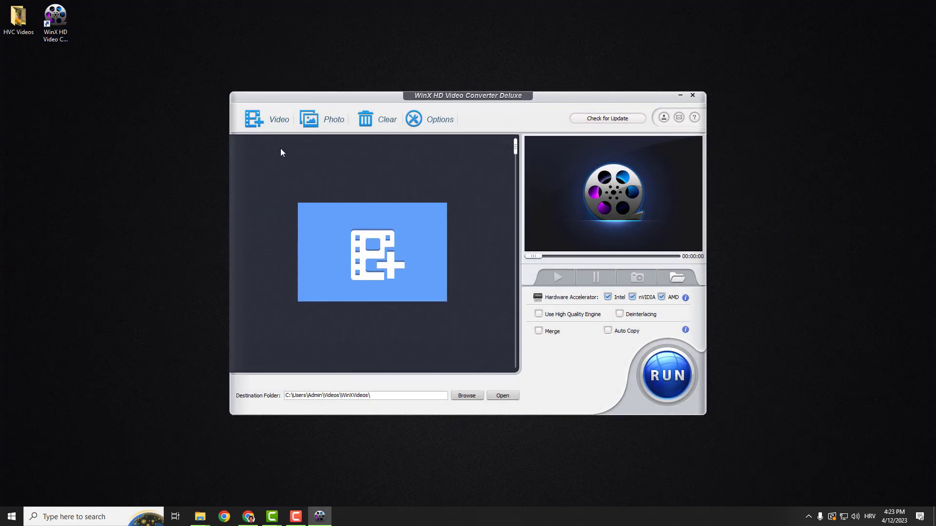
mouse_move(441, 178)
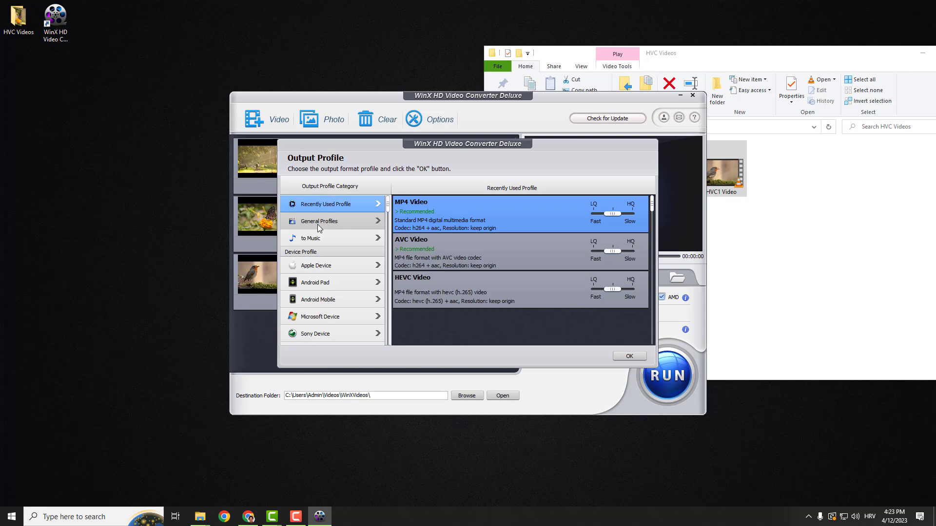
mouse_move(321, 225)
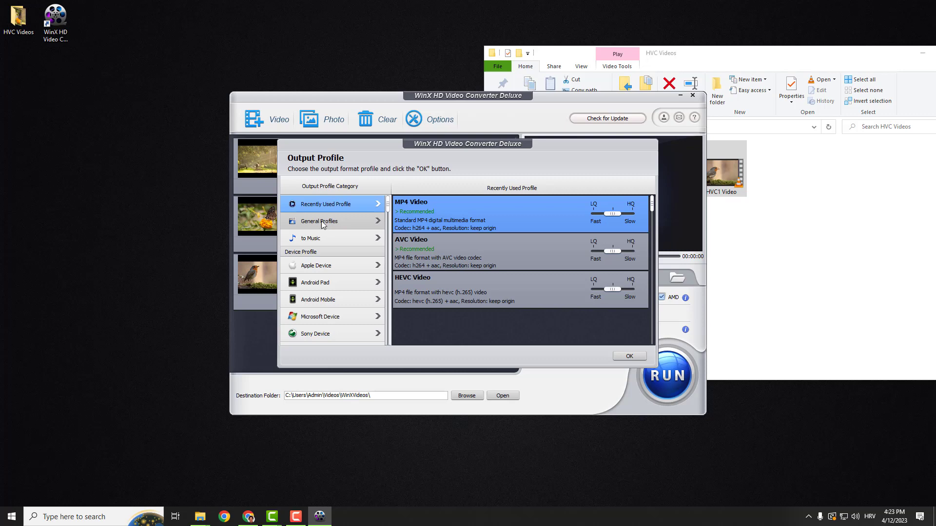
Choose the standard MP4 Video profile from General Profiles as the output format
click(320, 221)
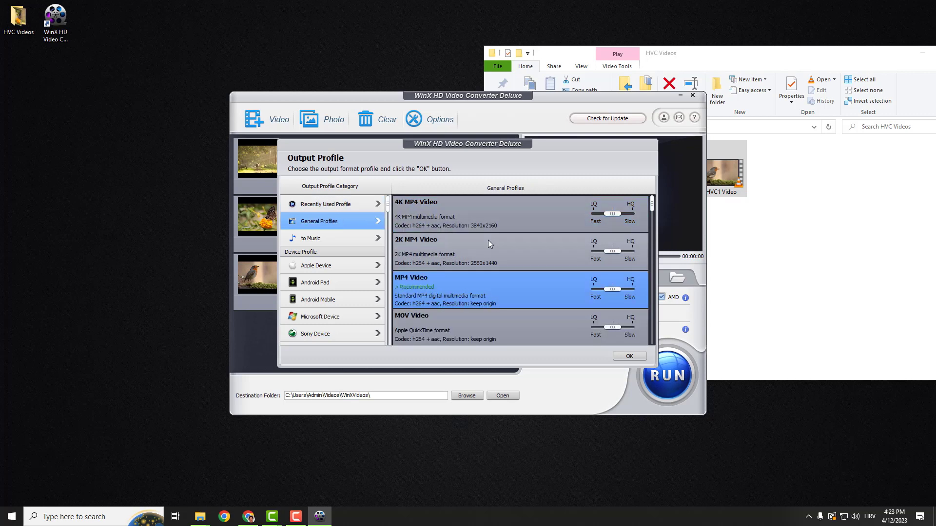
click(490, 213)
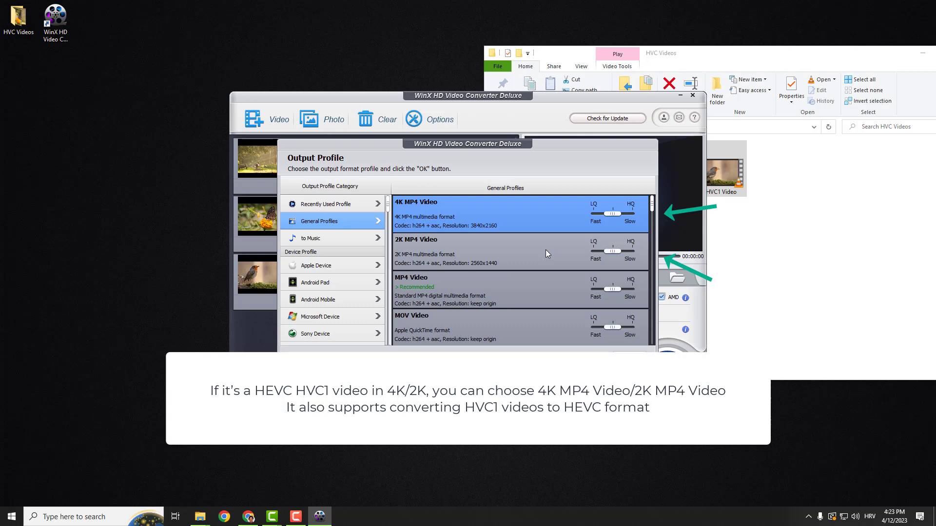
click(513, 290)
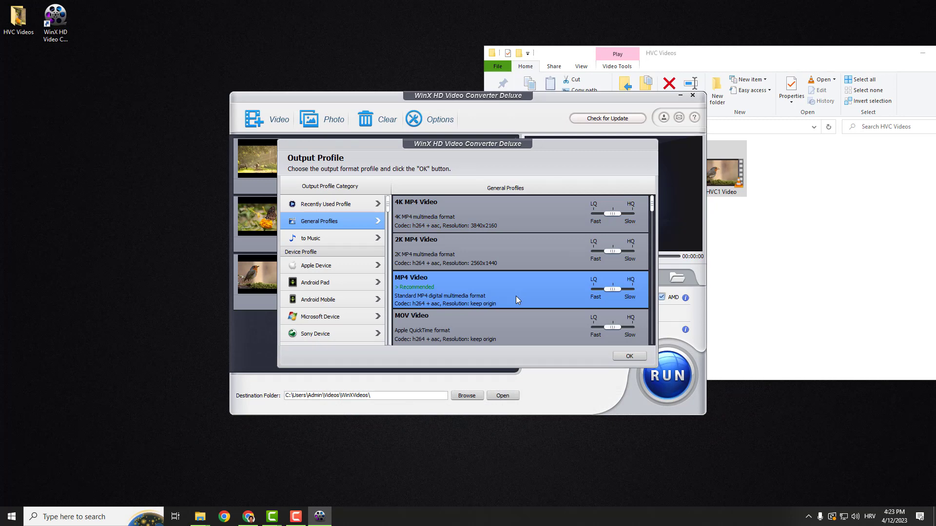
click(628, 356)
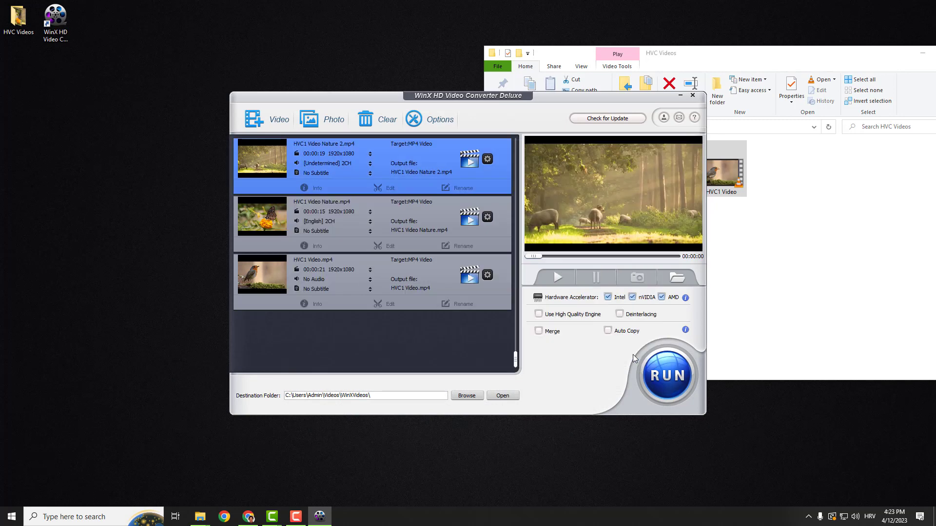
Set the destination folder to Desktop > HVC Videos and start converting
click(467, 396)
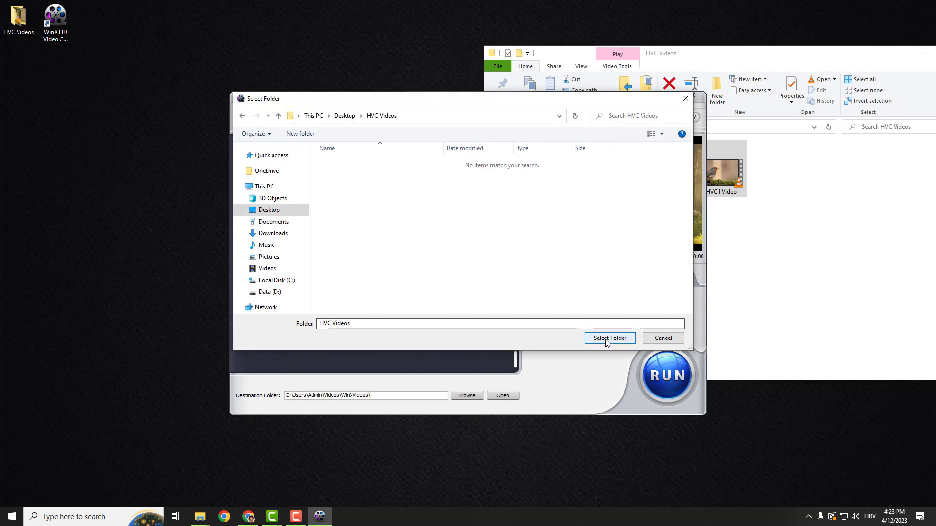
click(608, 338)
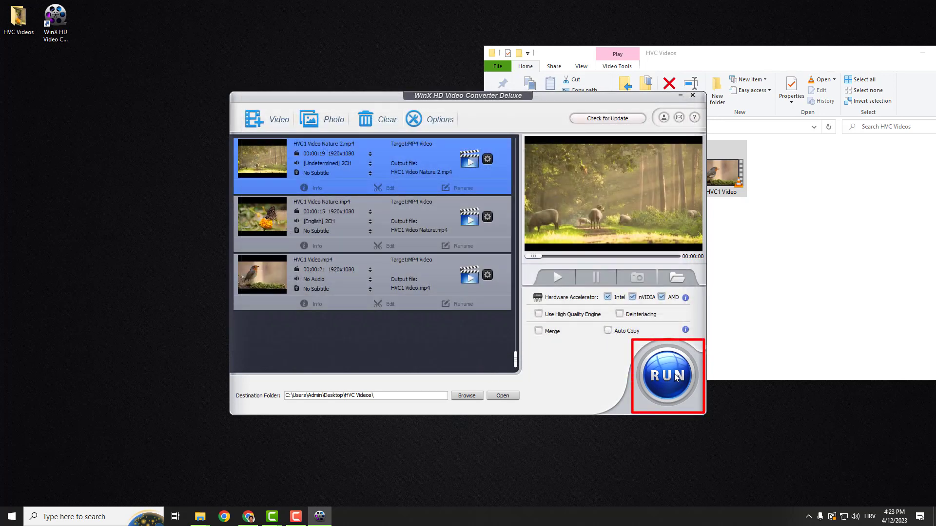
click(667, 375)
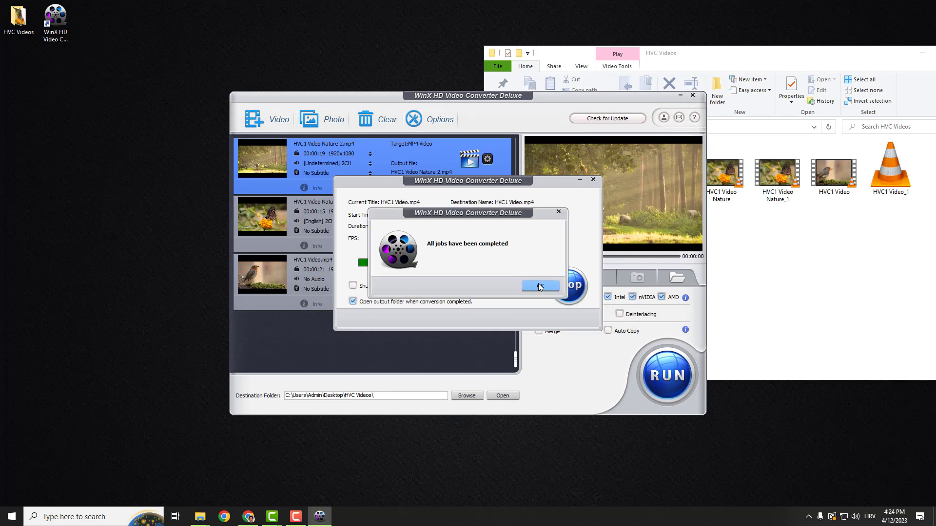
Dismiss the 'All jobs have been completed' message after the MP4 conversion finishes
click(539, 286)
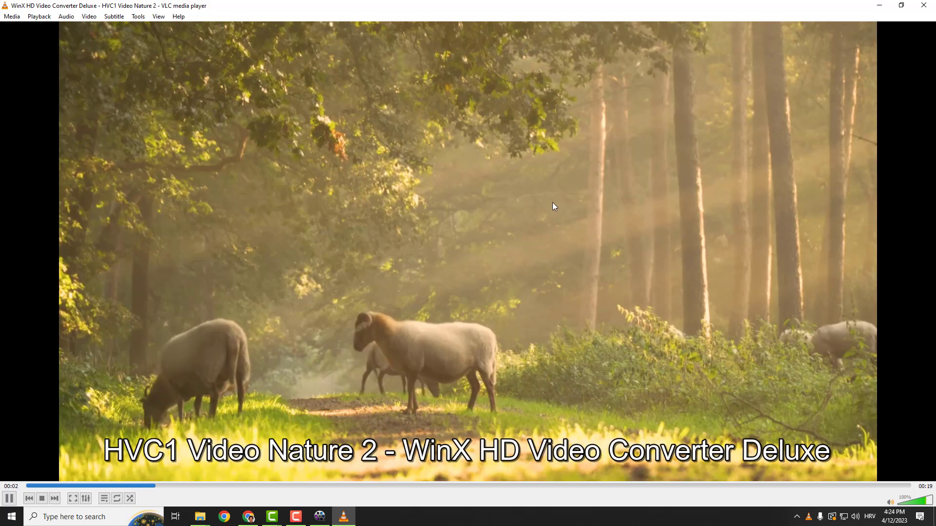
mouse_move(862, 13)
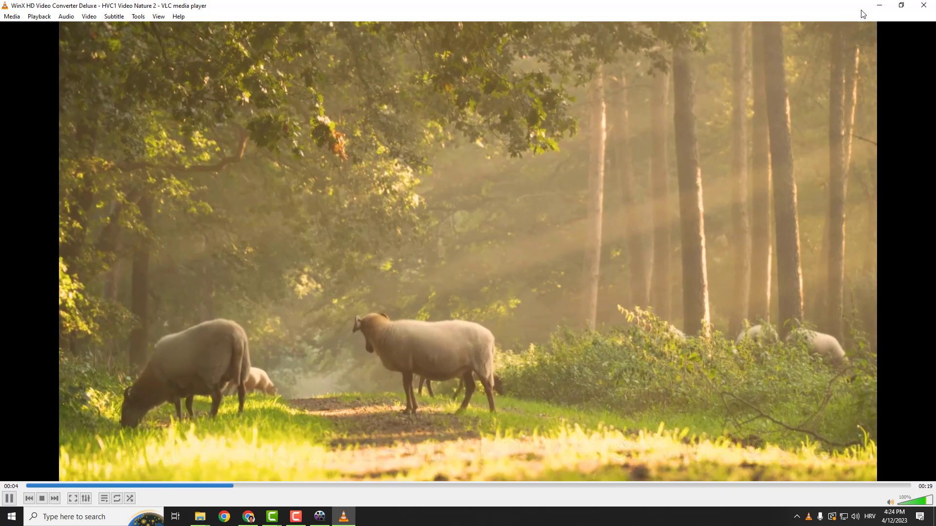